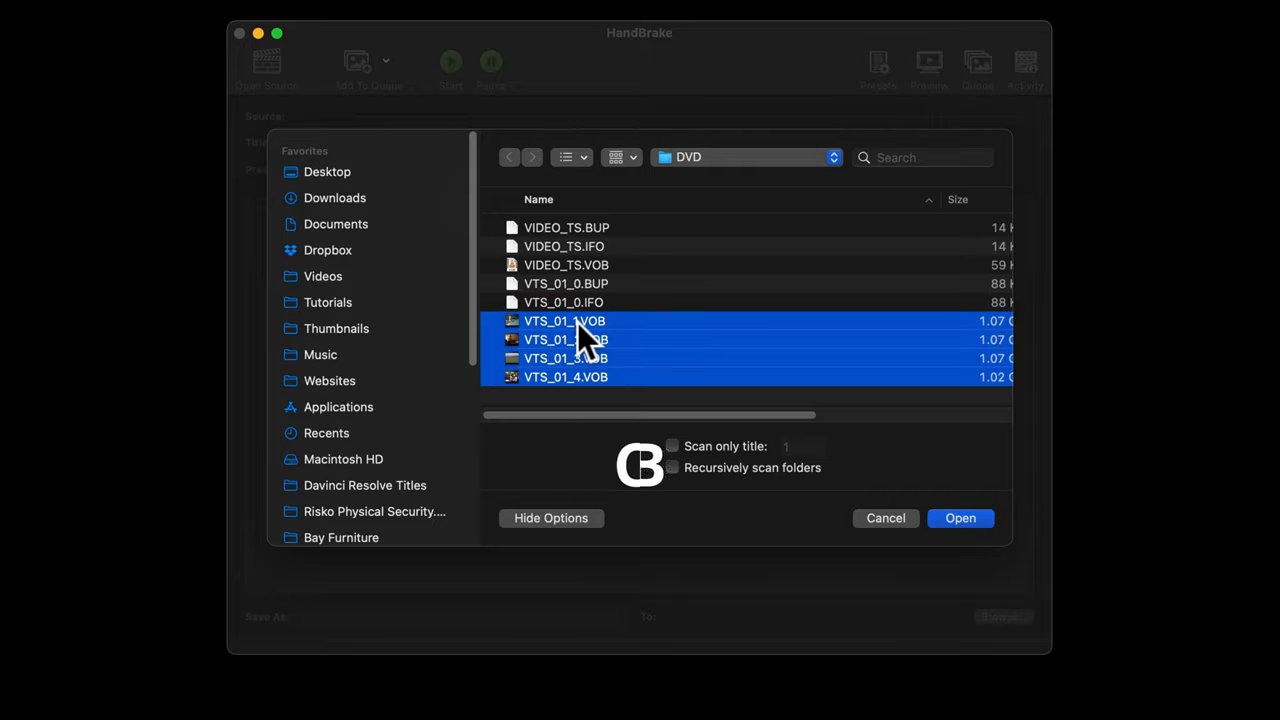
# Select the VTS_01 VOB titles in the DVD folder as the source
pyautogui.click(960, 518)
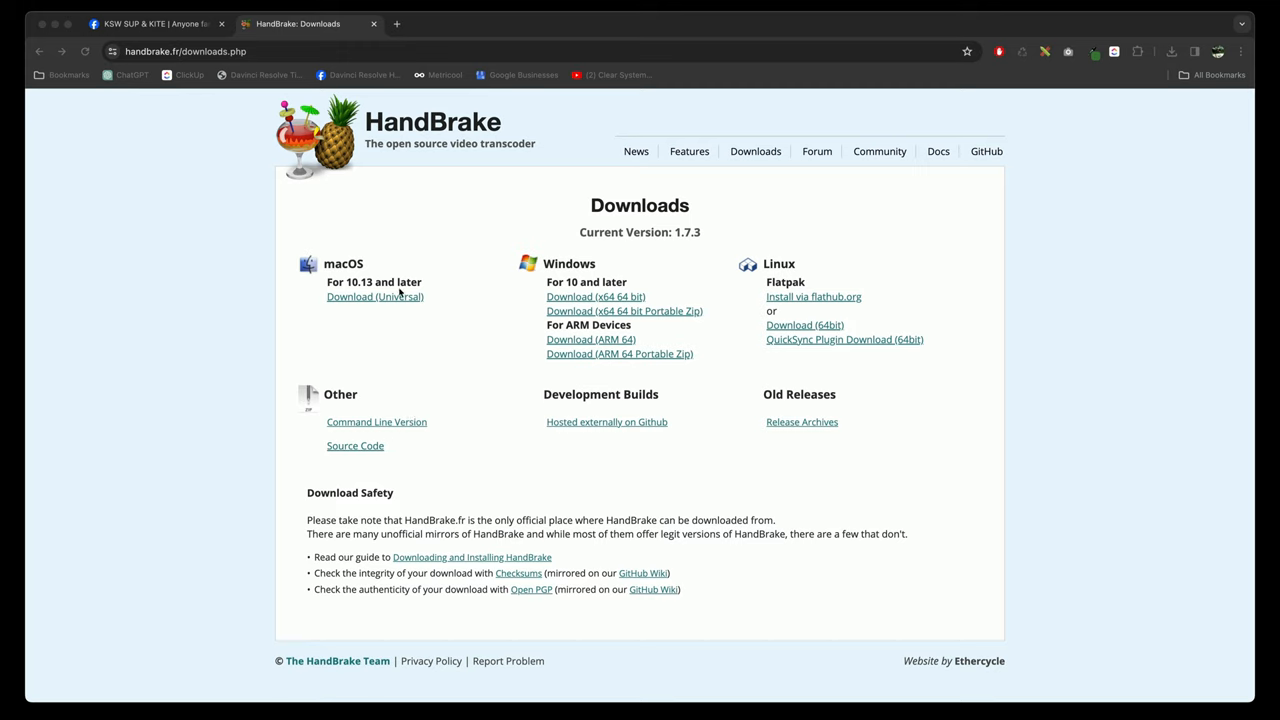
pyautogui.moveTo(550, 140)
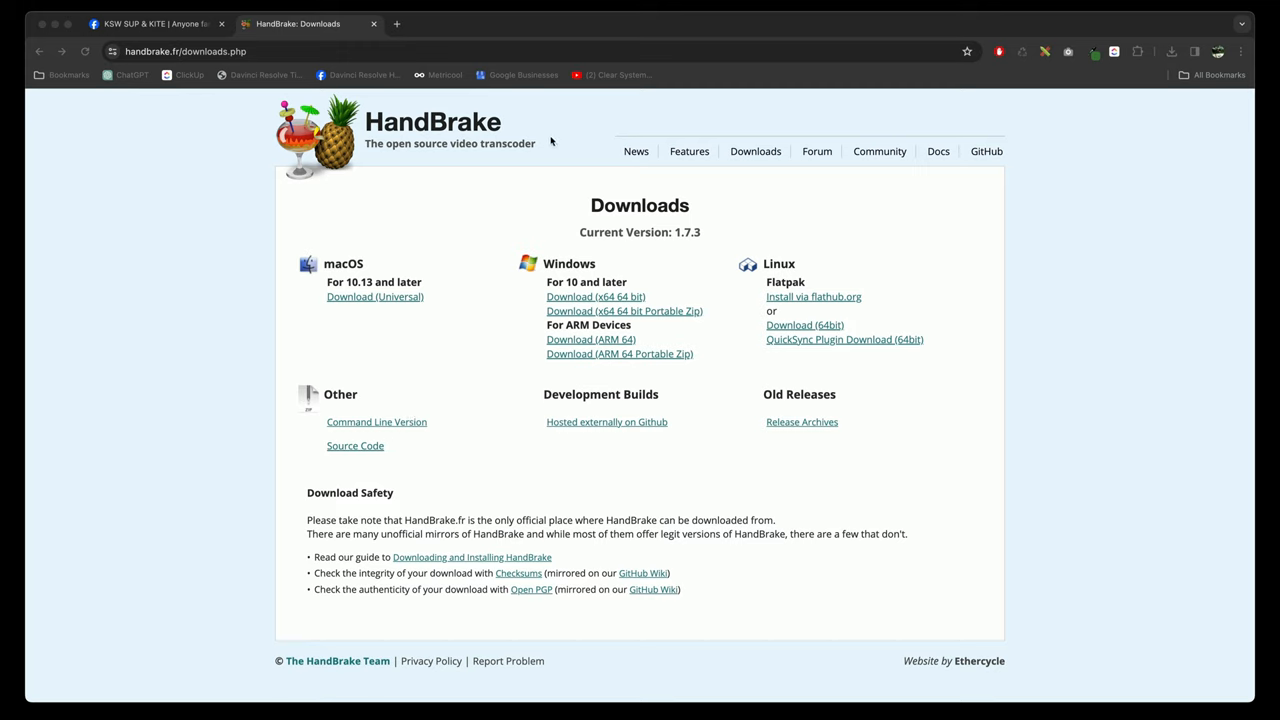
pyautogui.moveTo(376, 328)
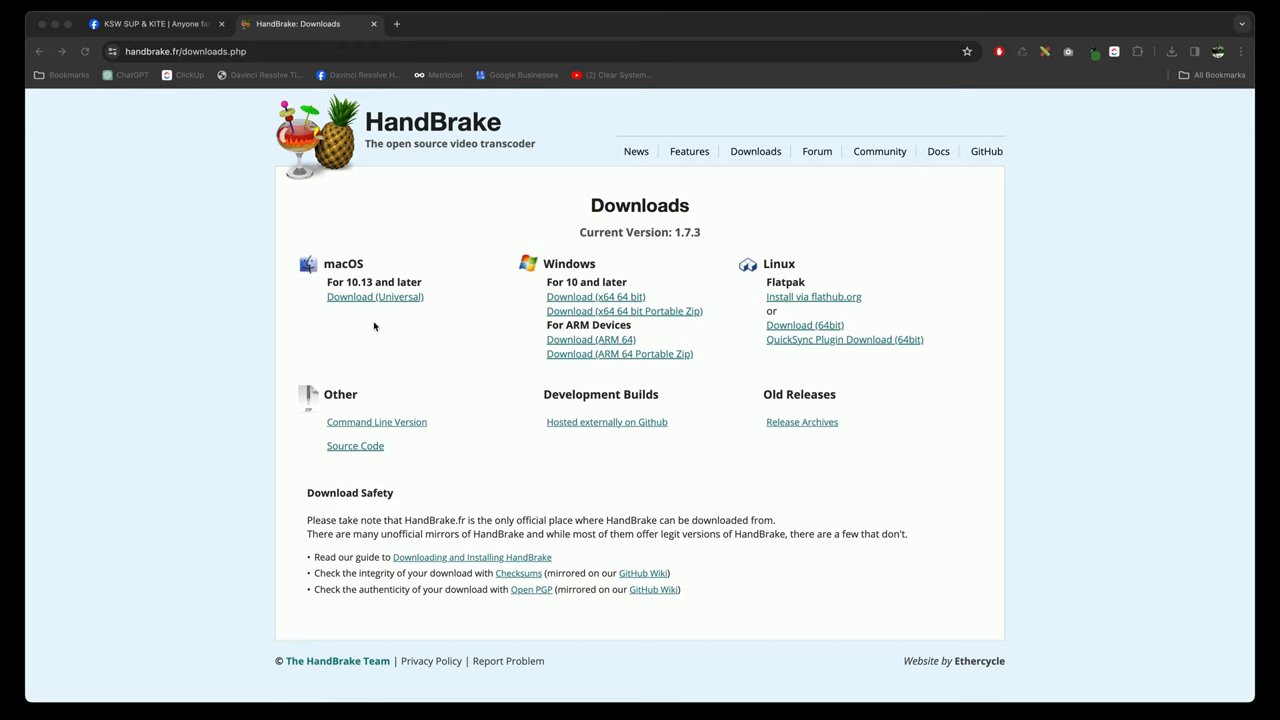
pyautogui.moveTo(788, 214)
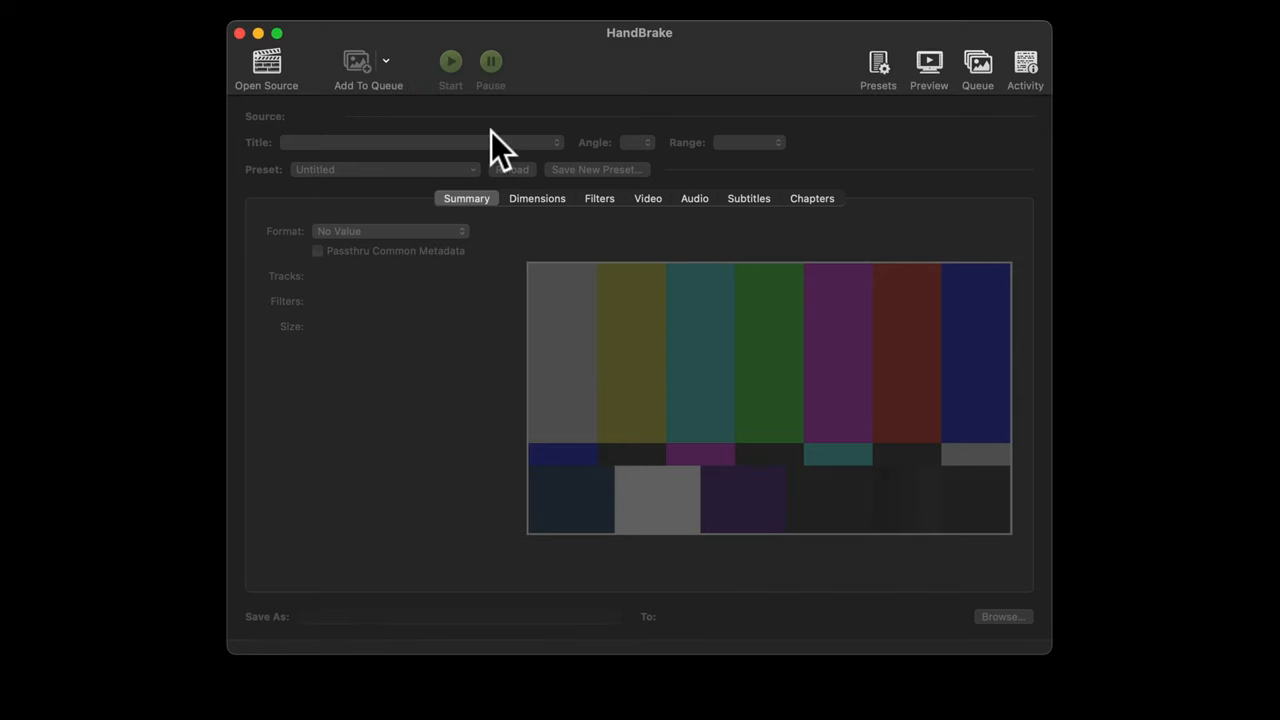
# Load VTS_01_1.VOB through VTS_01_4.VOB as the source (720x576, 25 FPS)
pyautogui.click(266, 64)
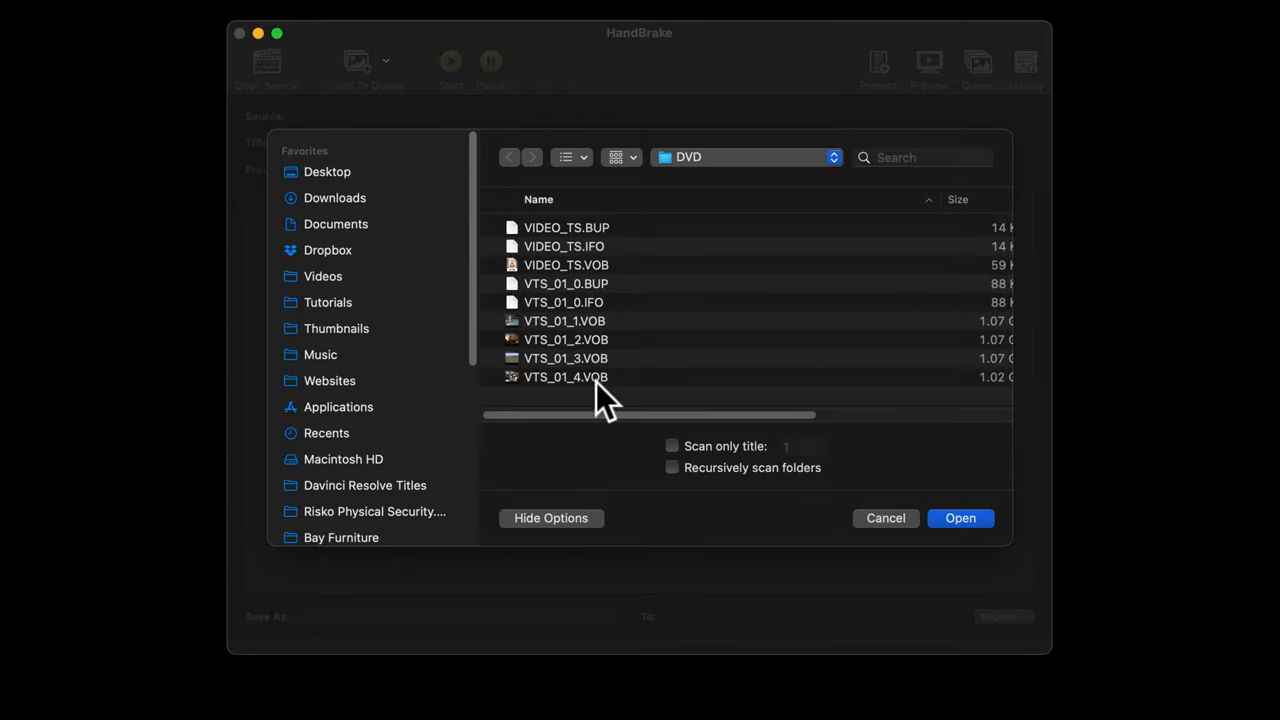
pyautogui.click(564, 320)
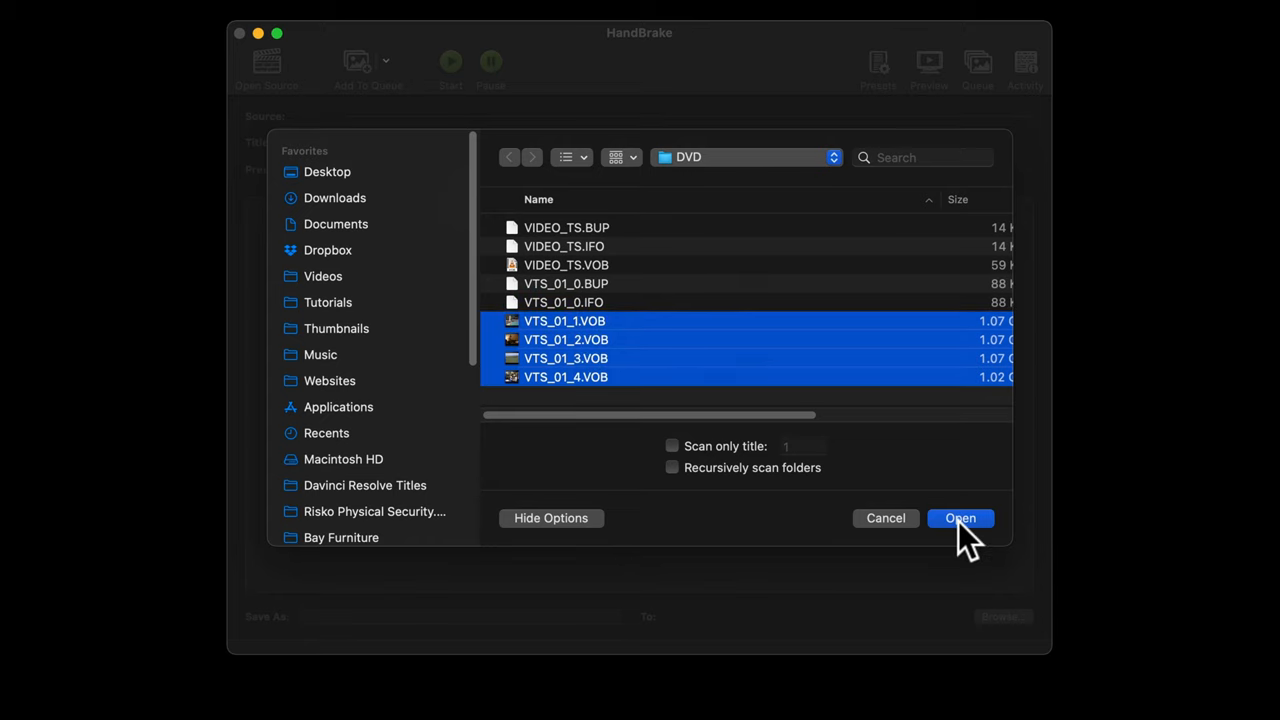
pyautogui.click(960, 518)
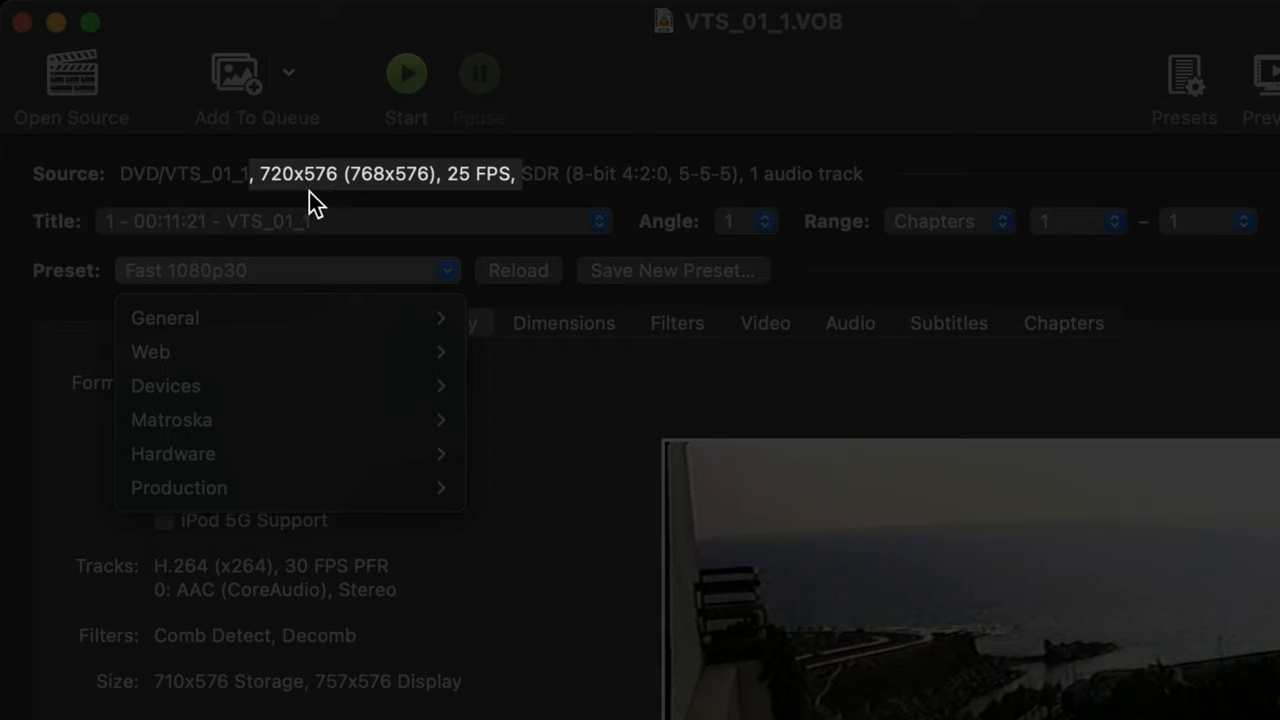
pyautogui.moveTo(280, 204)
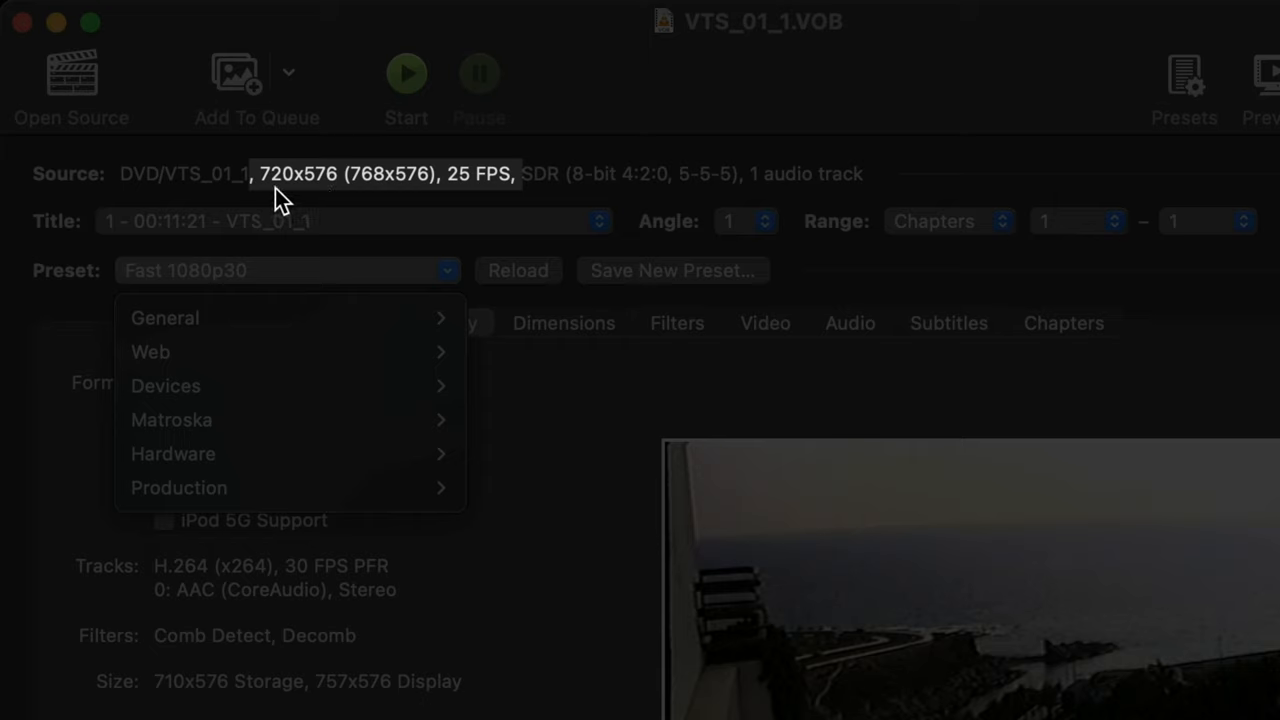
pyautogui.moveTo(488, 206)
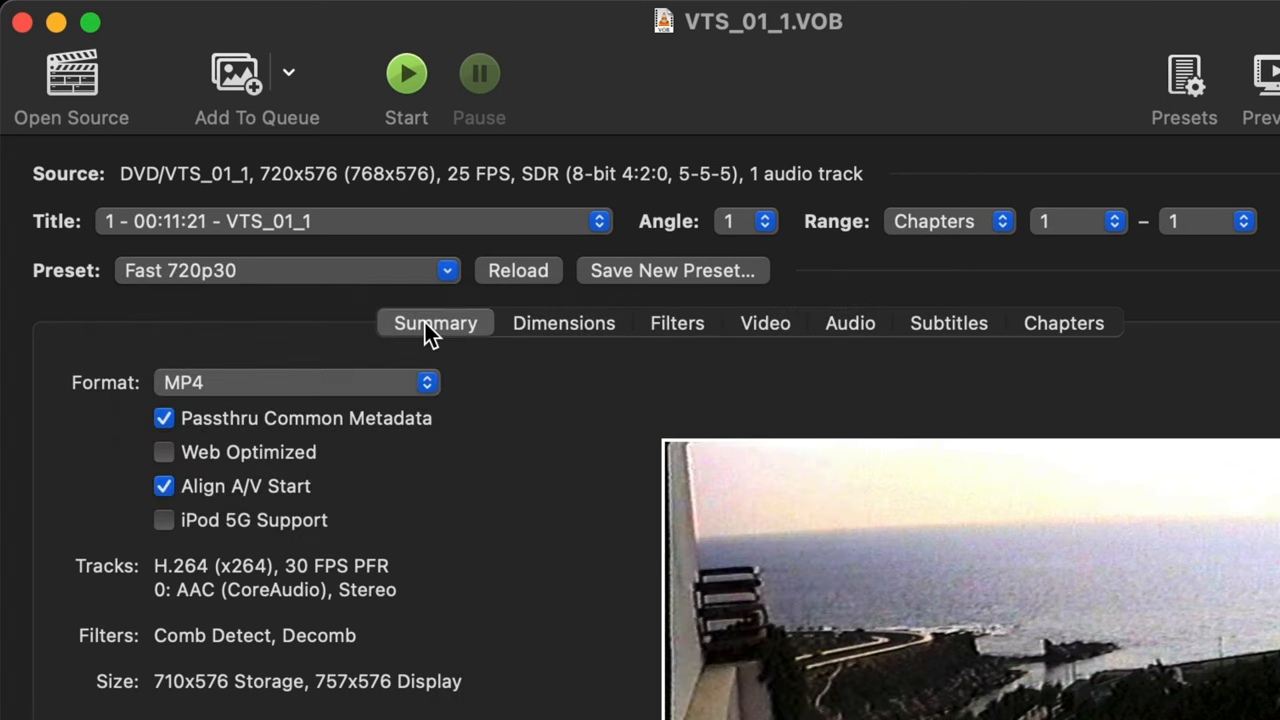
# Set the video frame rate to 25 (PAL Film/Video) and review the audio track
pyautogui.click(764, 322)
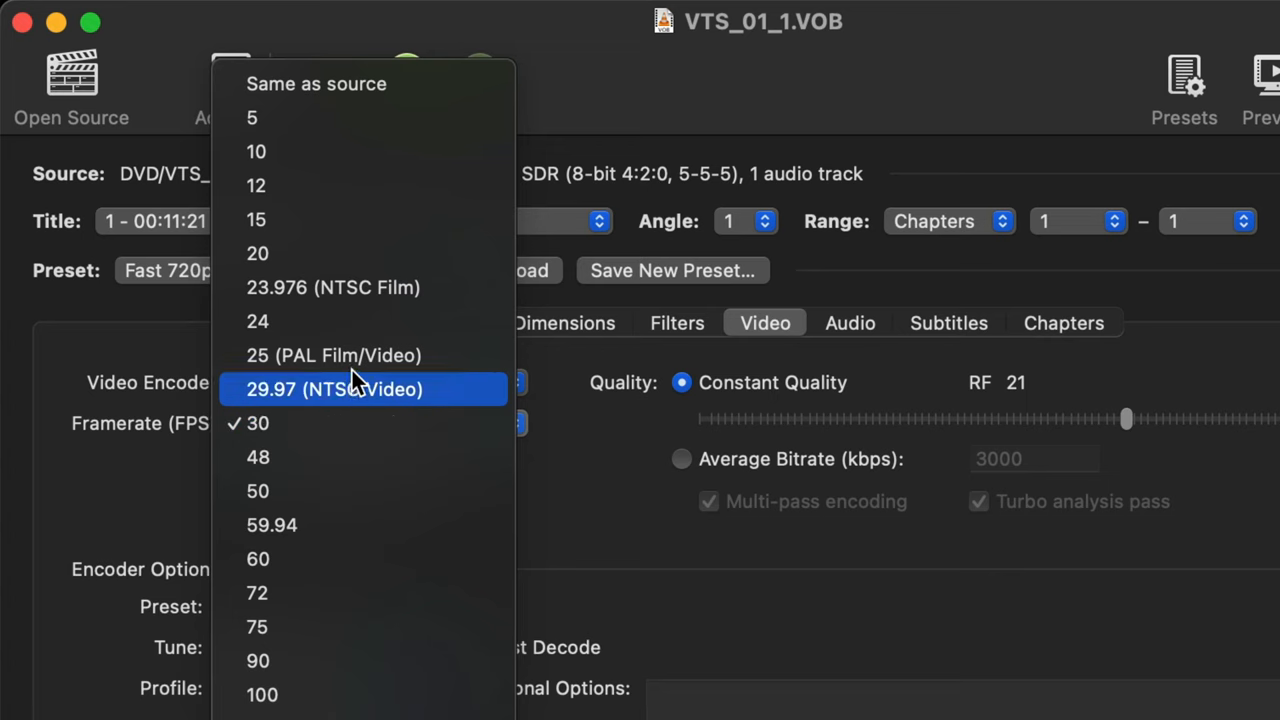
pyautogui.click(332, 356)
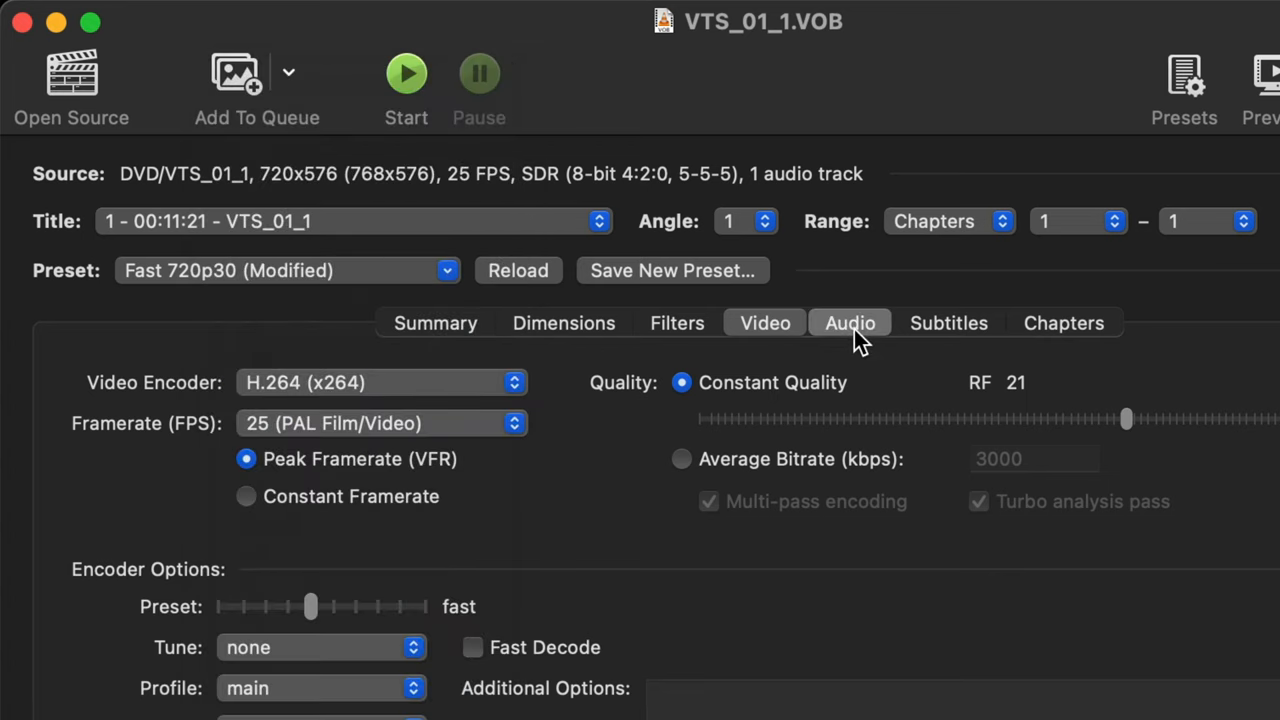
pyautogui.click(850, 322)
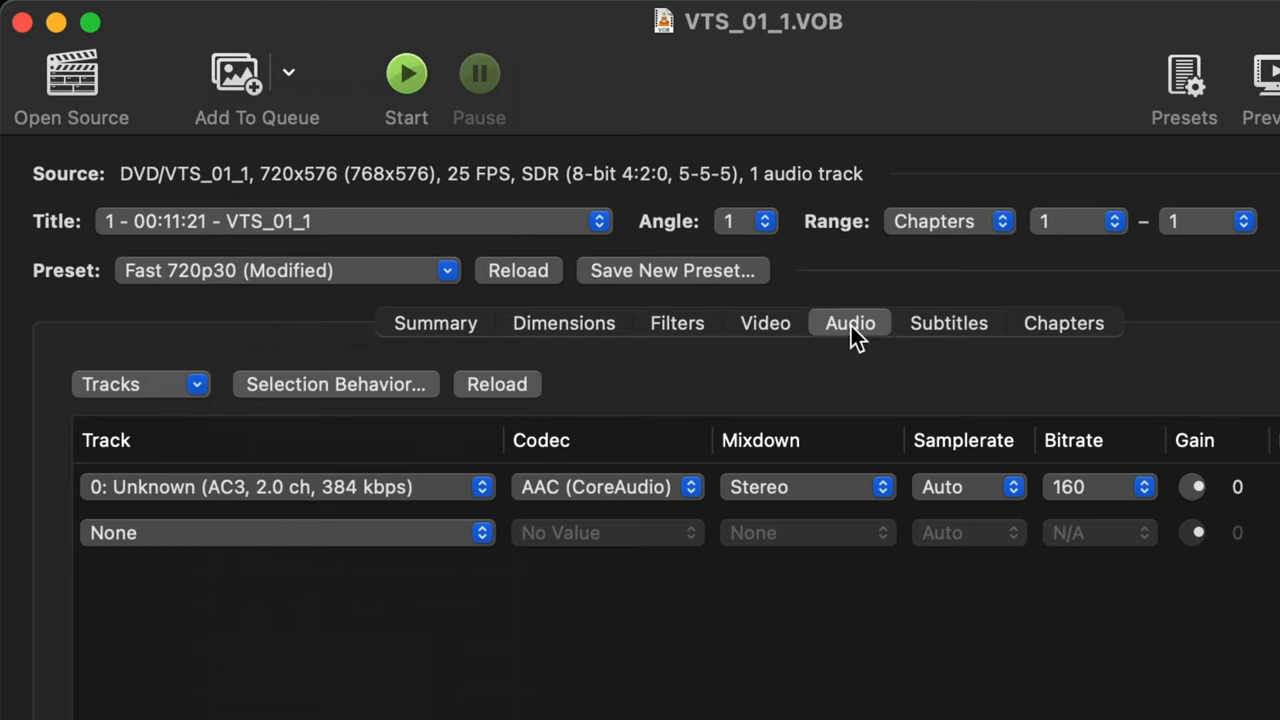
pyautogui.moveTo(490, 330)
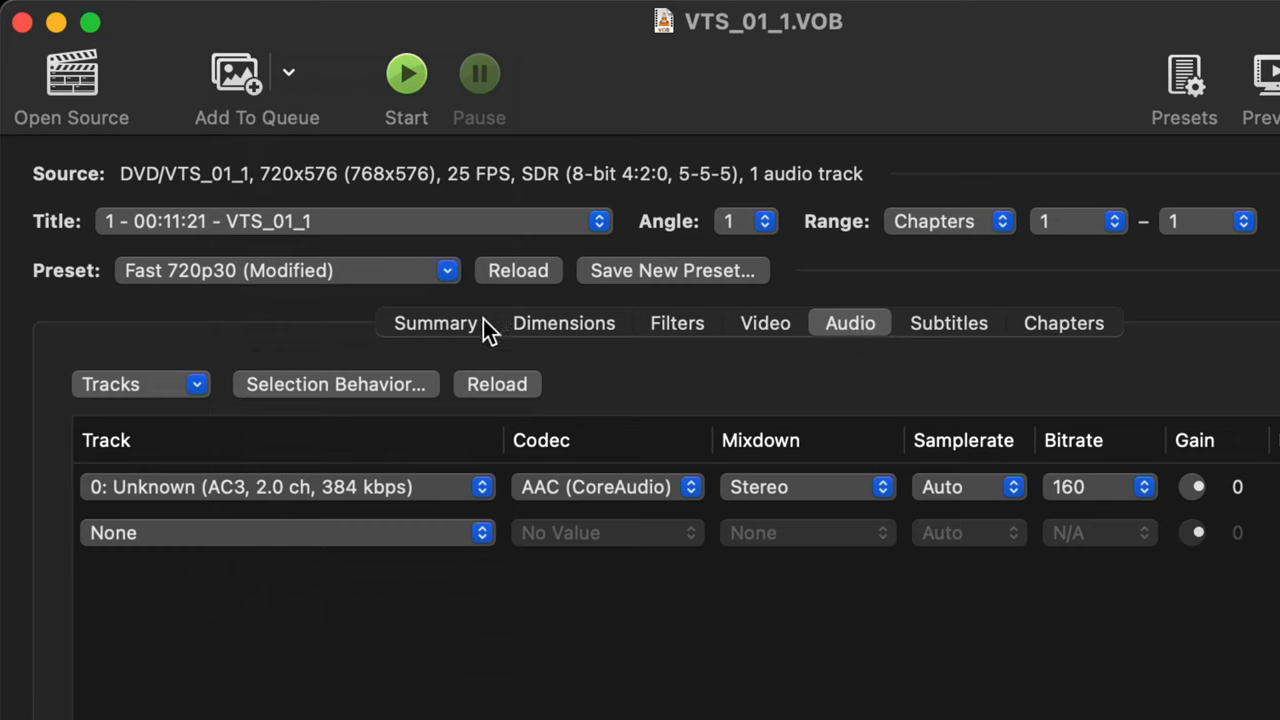
pyautogui.moveTo(320, 290)
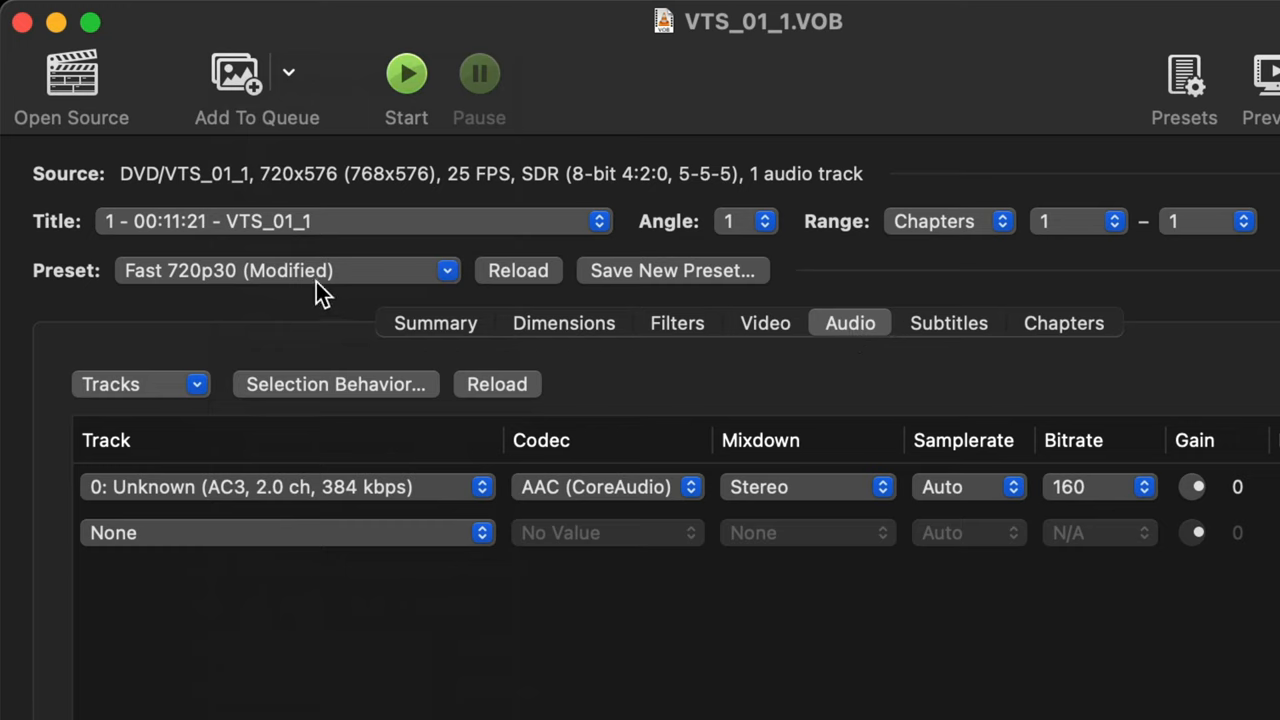
# Save the current settings as a new preset named '720 25'
pyautogui.click(672, 270)
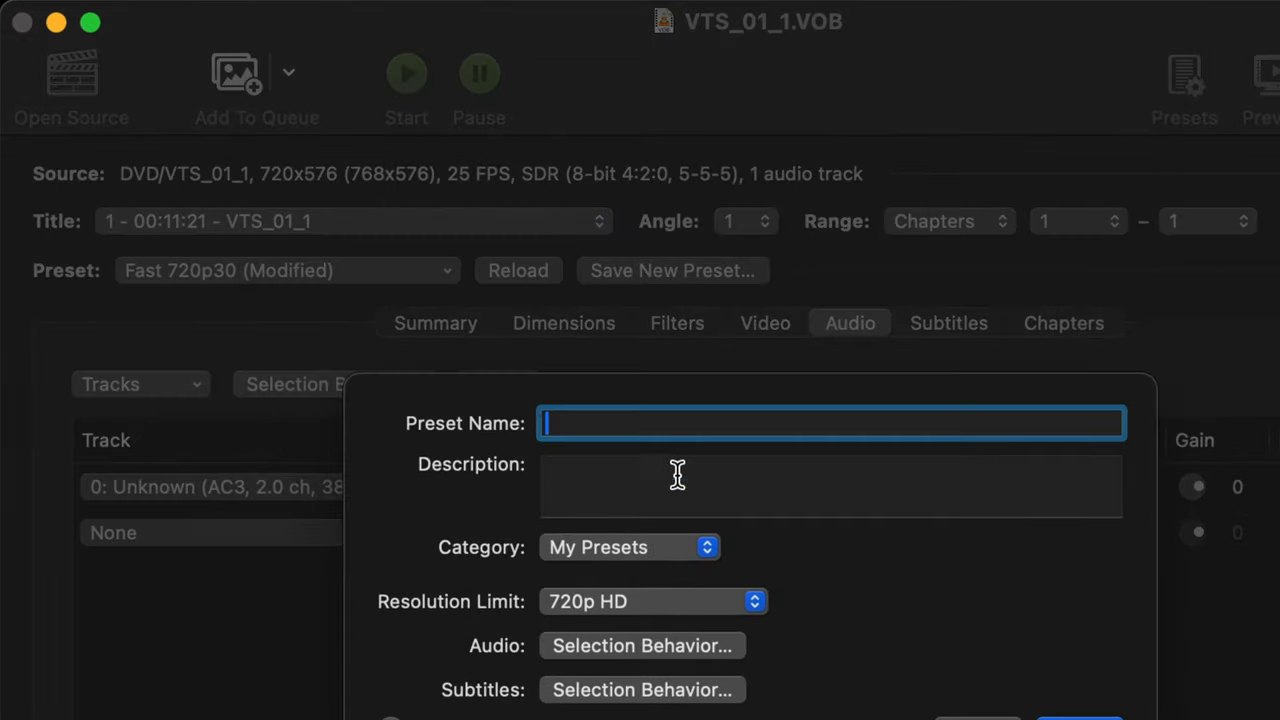
pyautogui.moveTo(690, 496)
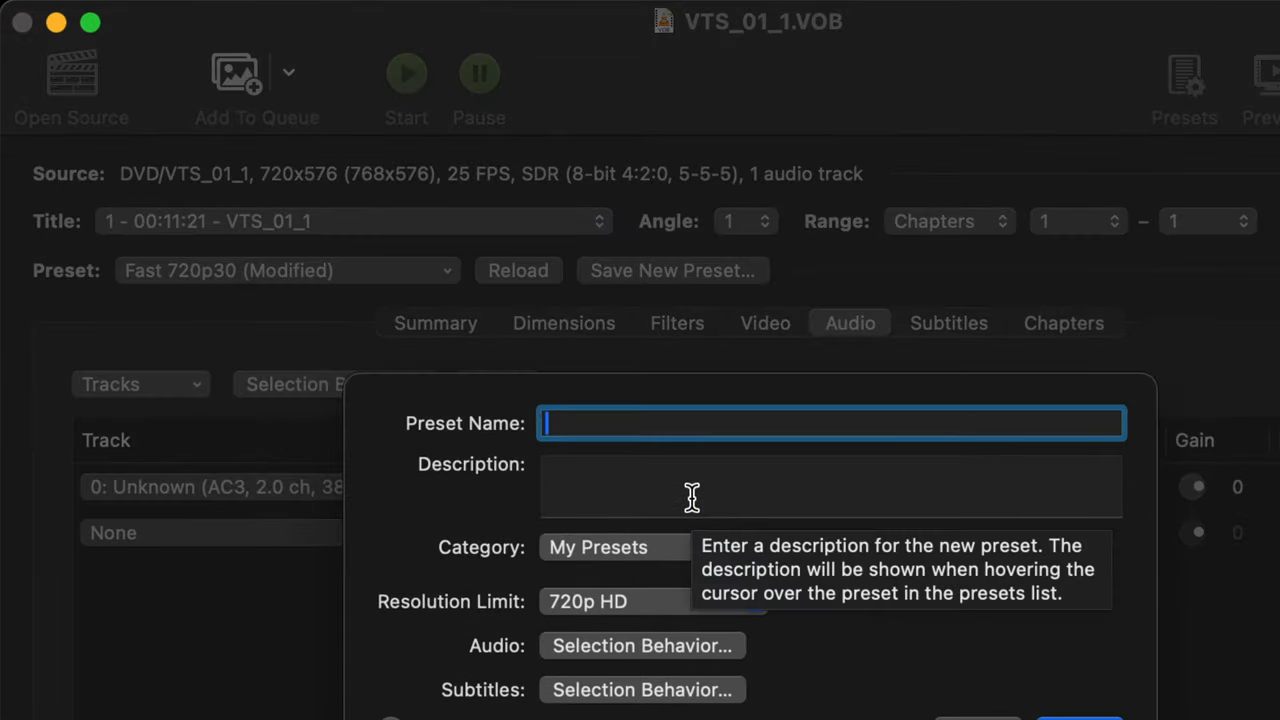
pyautogui.write('720')
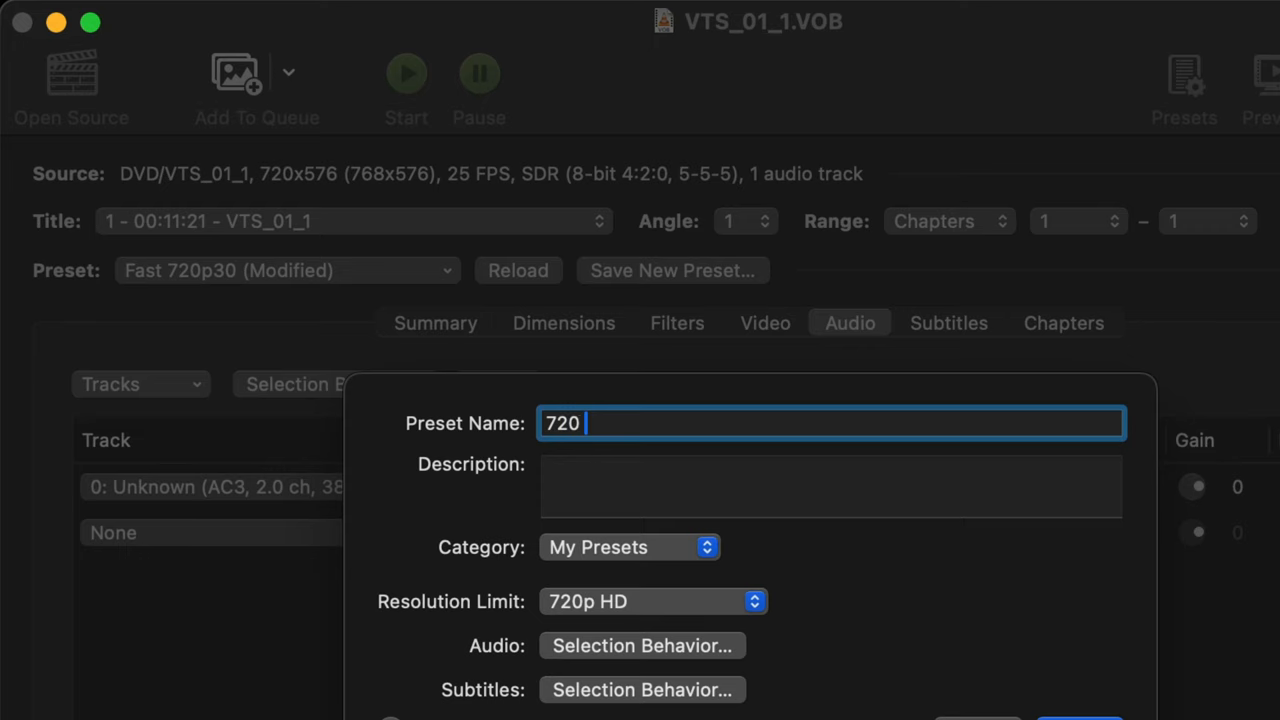
pyautogui.write('25')
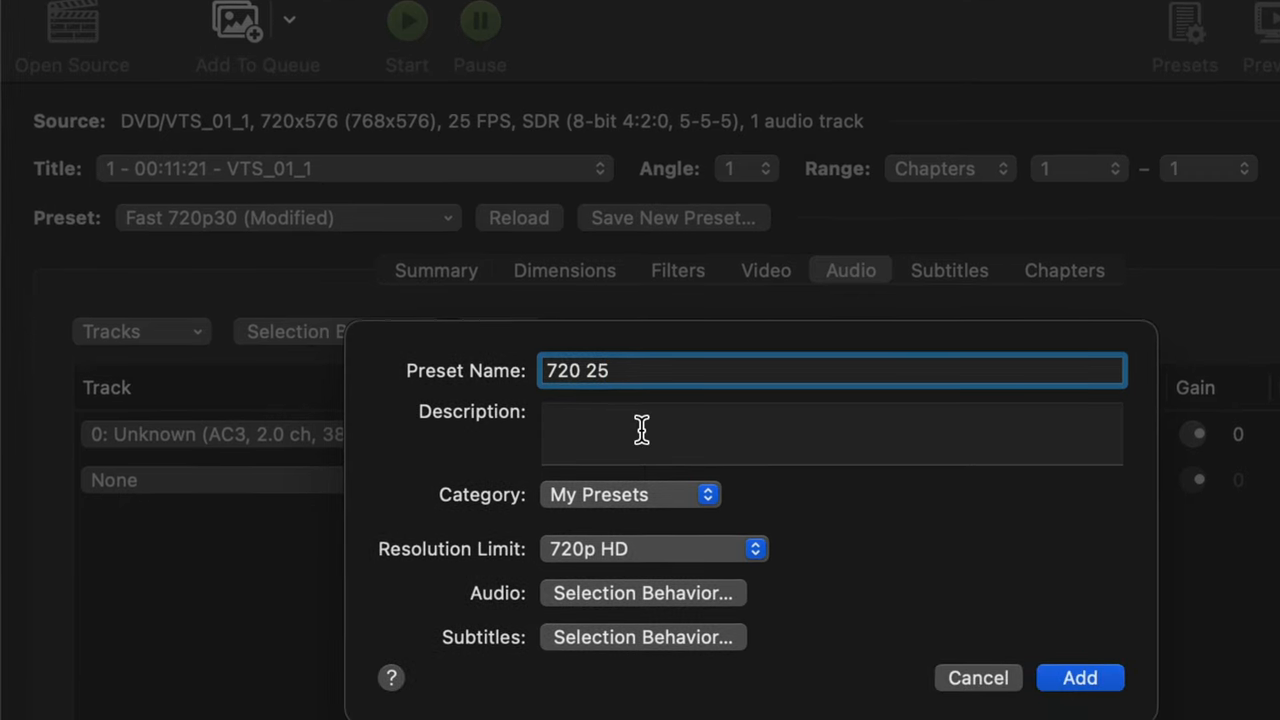
pyautogui.moveTo(1036, 678)
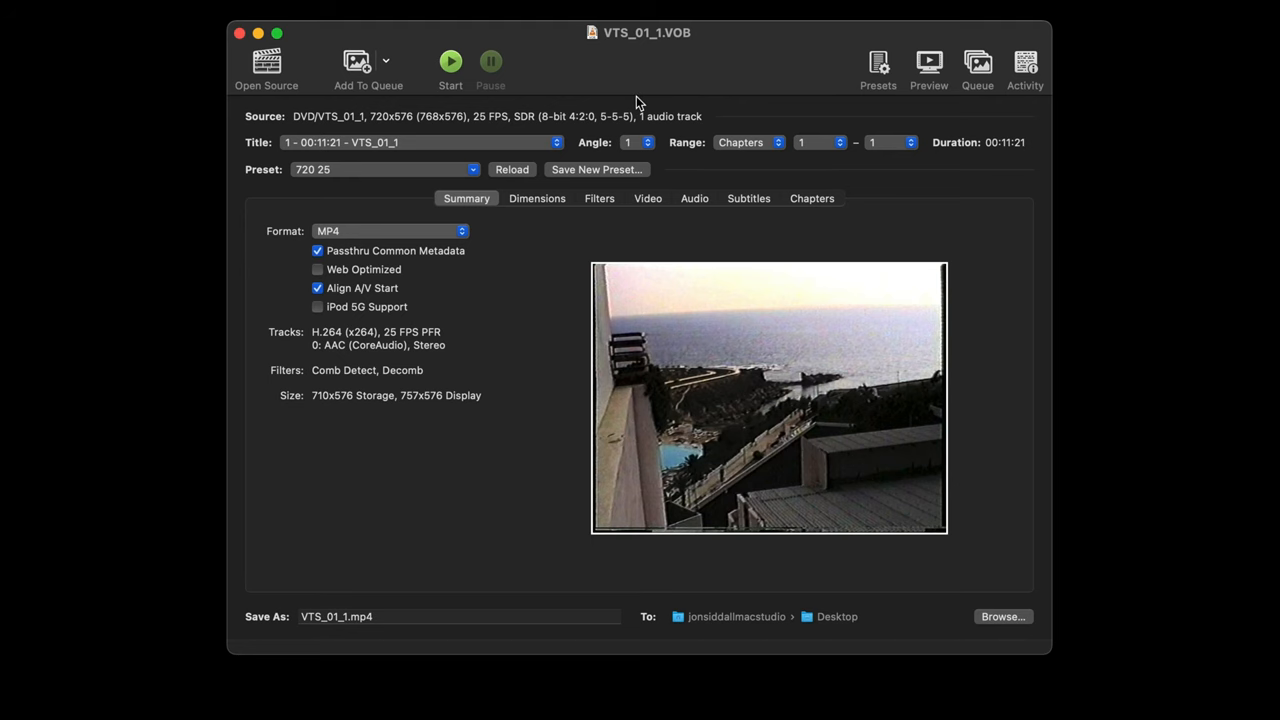
pyautogui.moveTo(344, 436)
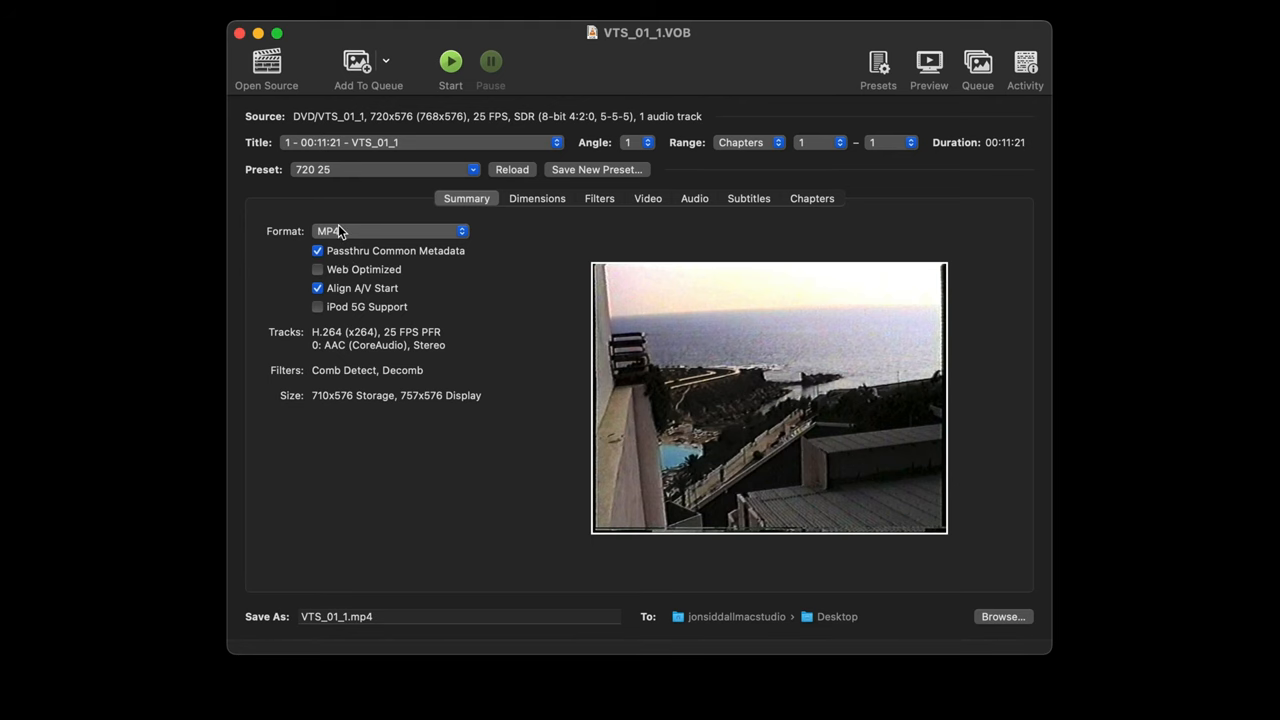
pyautogui.moveTo(384, 152)
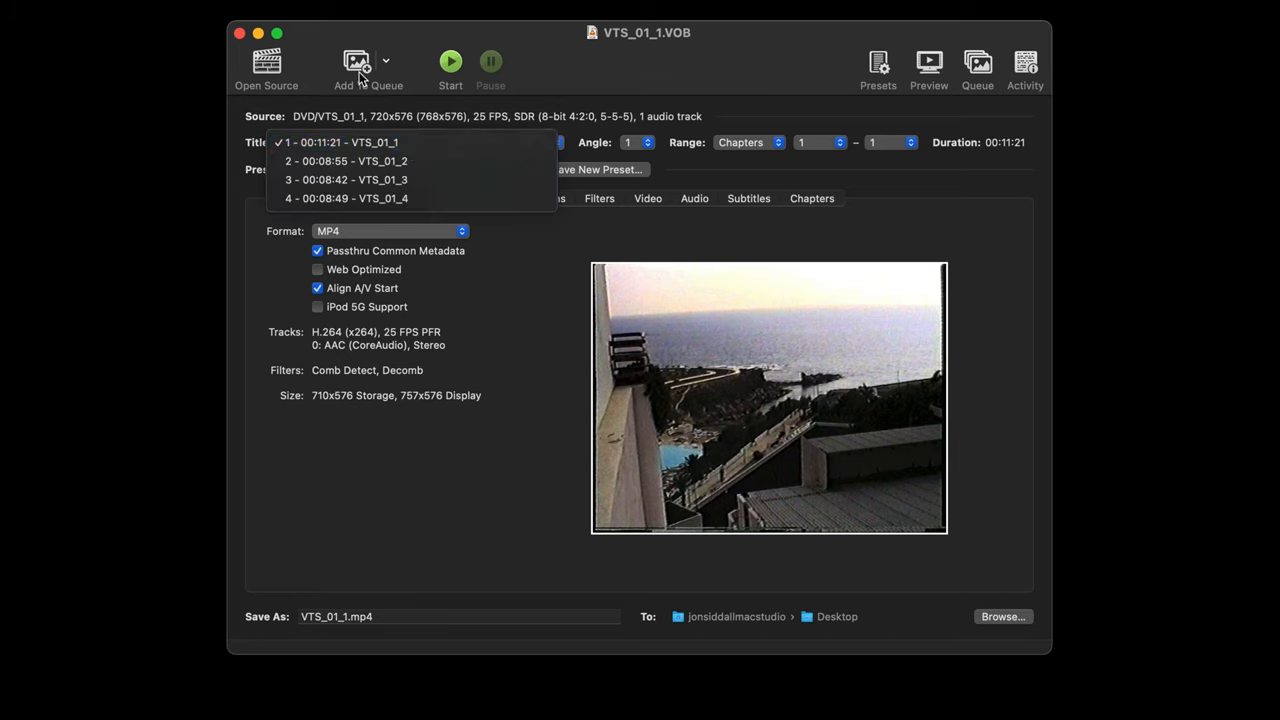
# Add titles 2 through 4 to the encode queue as MP4 with the 720 25 preset
pyautogui.click(336, 142)
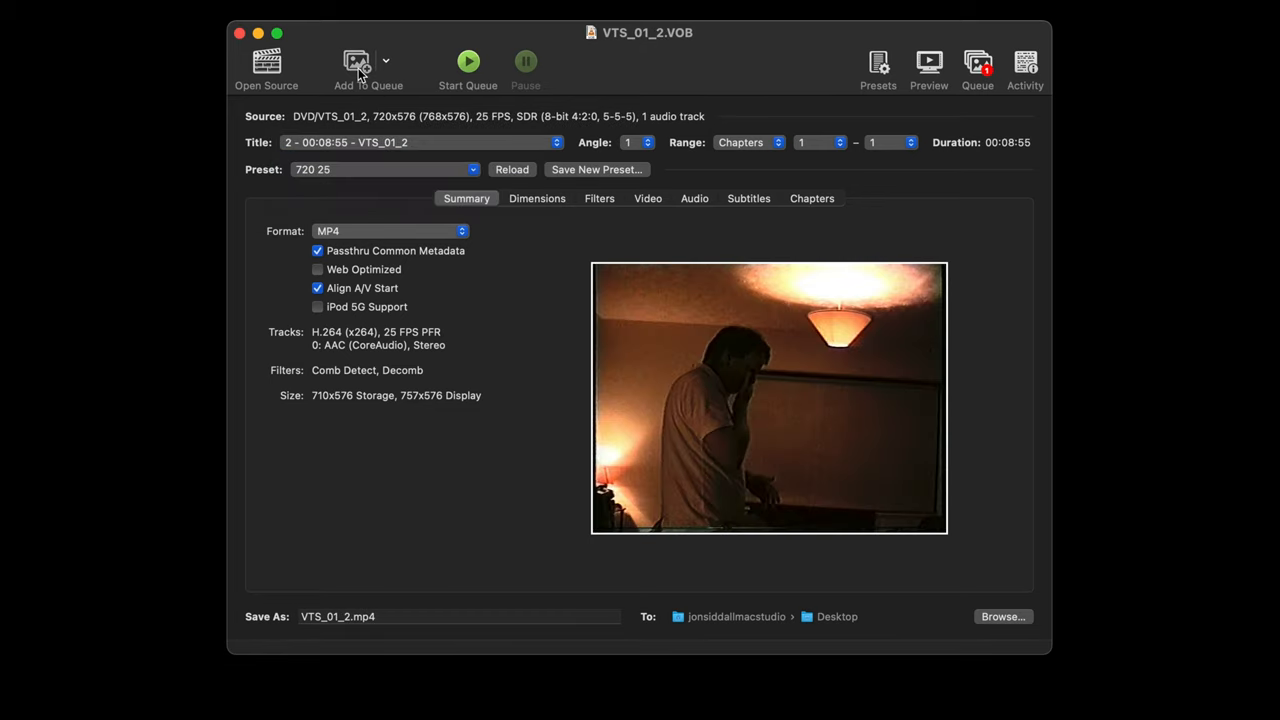
pyautogui.click(418, 140)
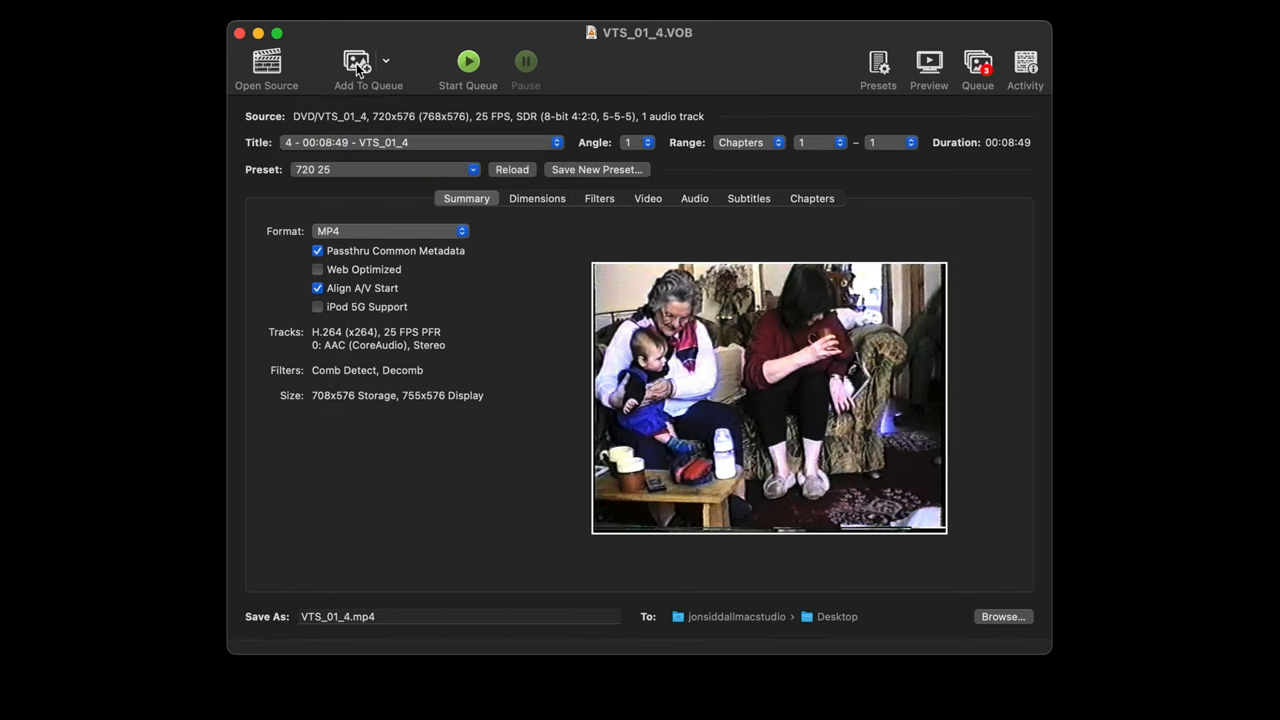
pyautogui.click(976, 62)
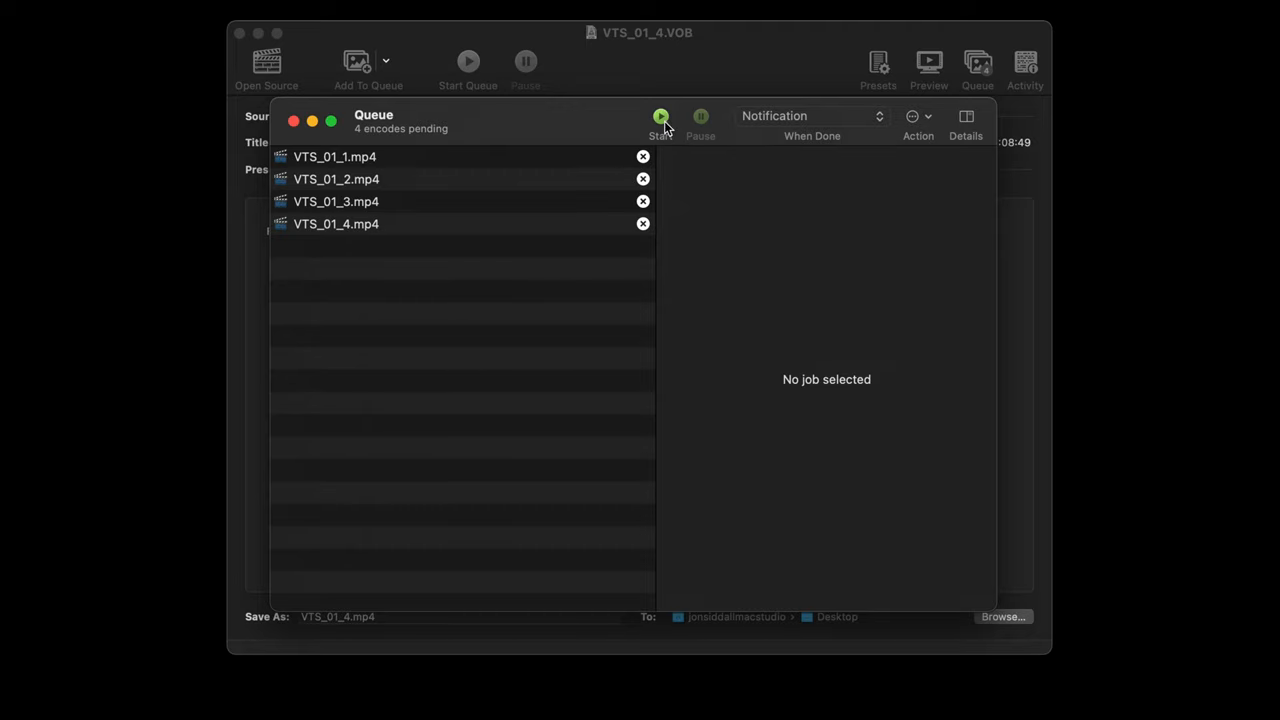
pyautogui.moveTo(660, 118)
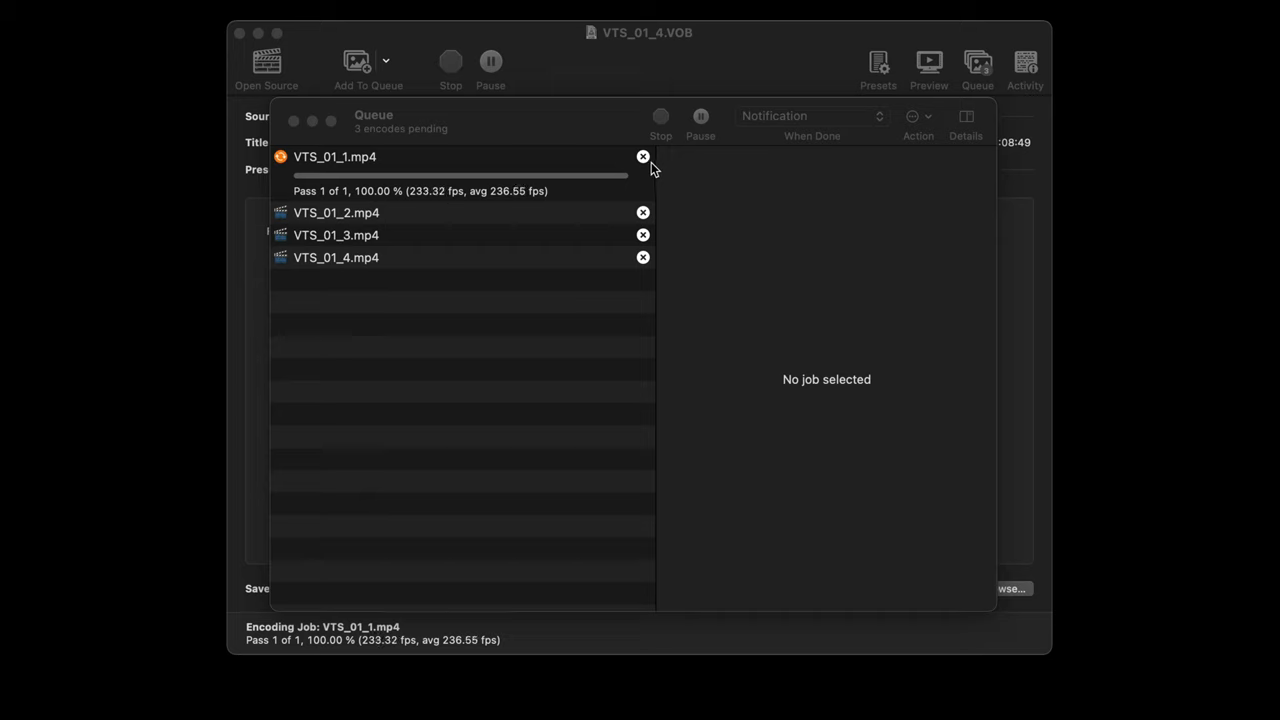
pyautogui.moveTo(390, 204)
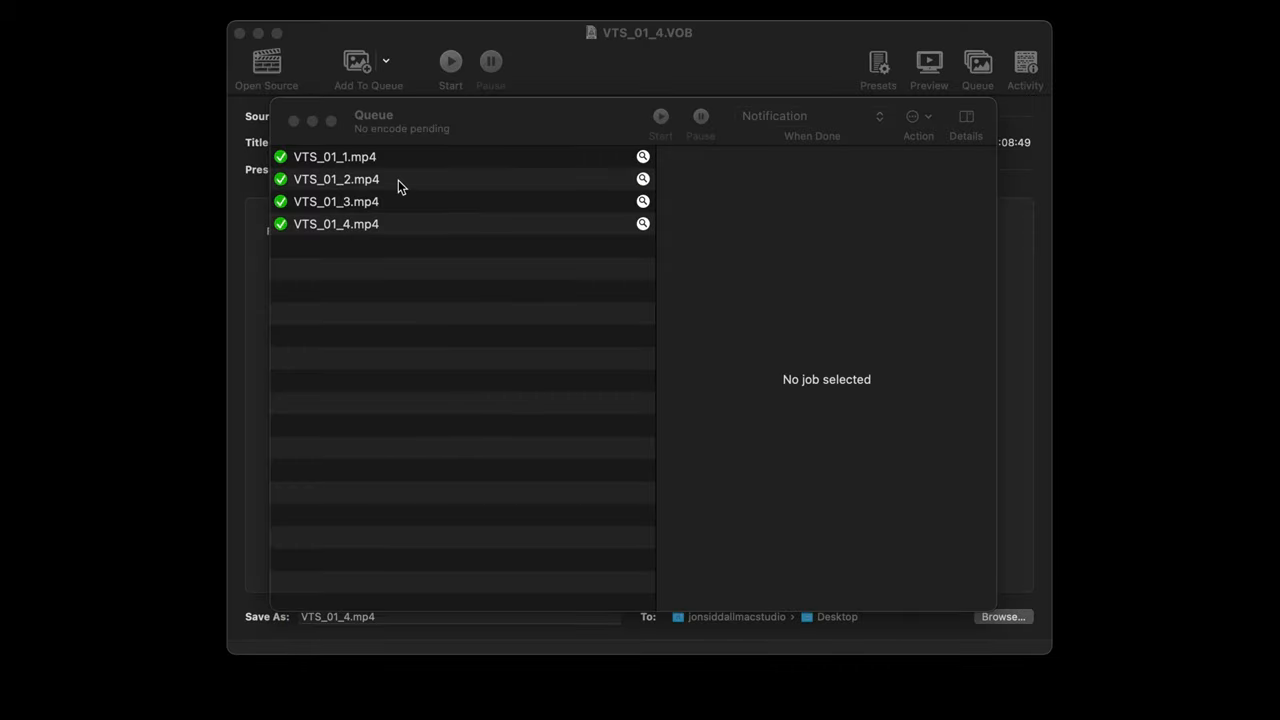
pyautogui.moveTo(336, 158)
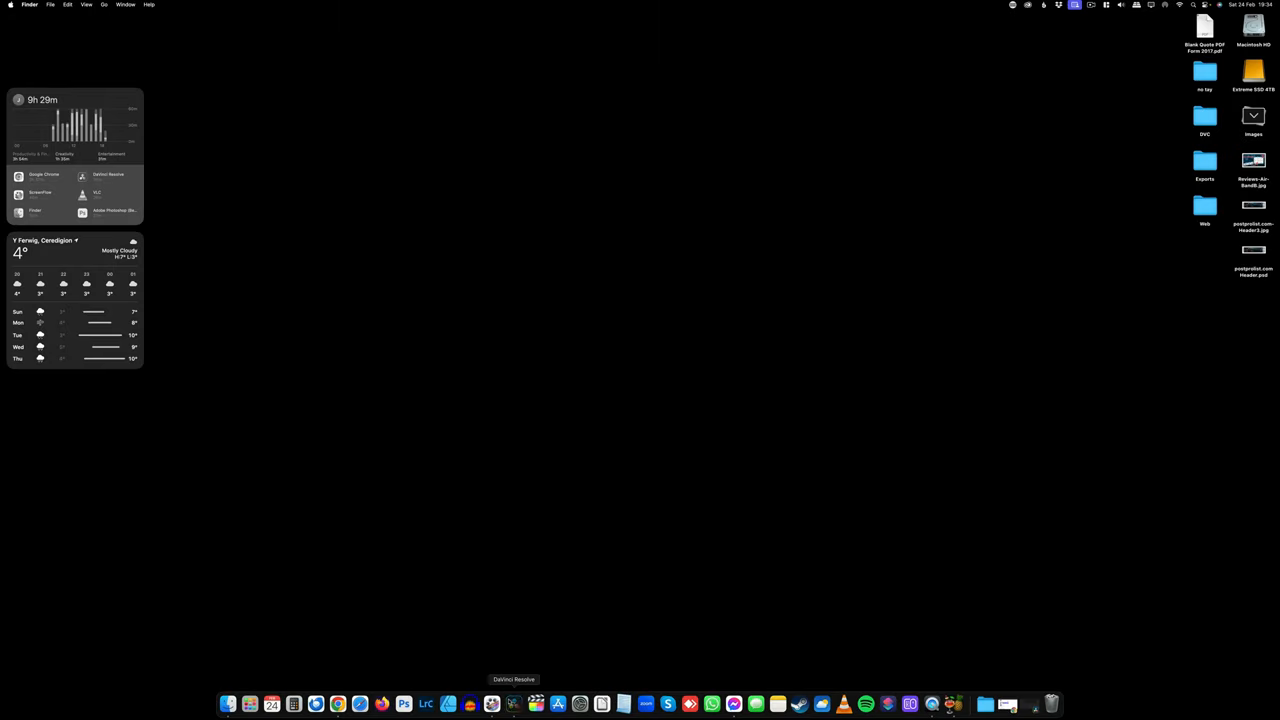
# Launch DaVinci Resolve and import the four VTS_01 MP4 clips into the media pool
pyautogui.click(512, 704)
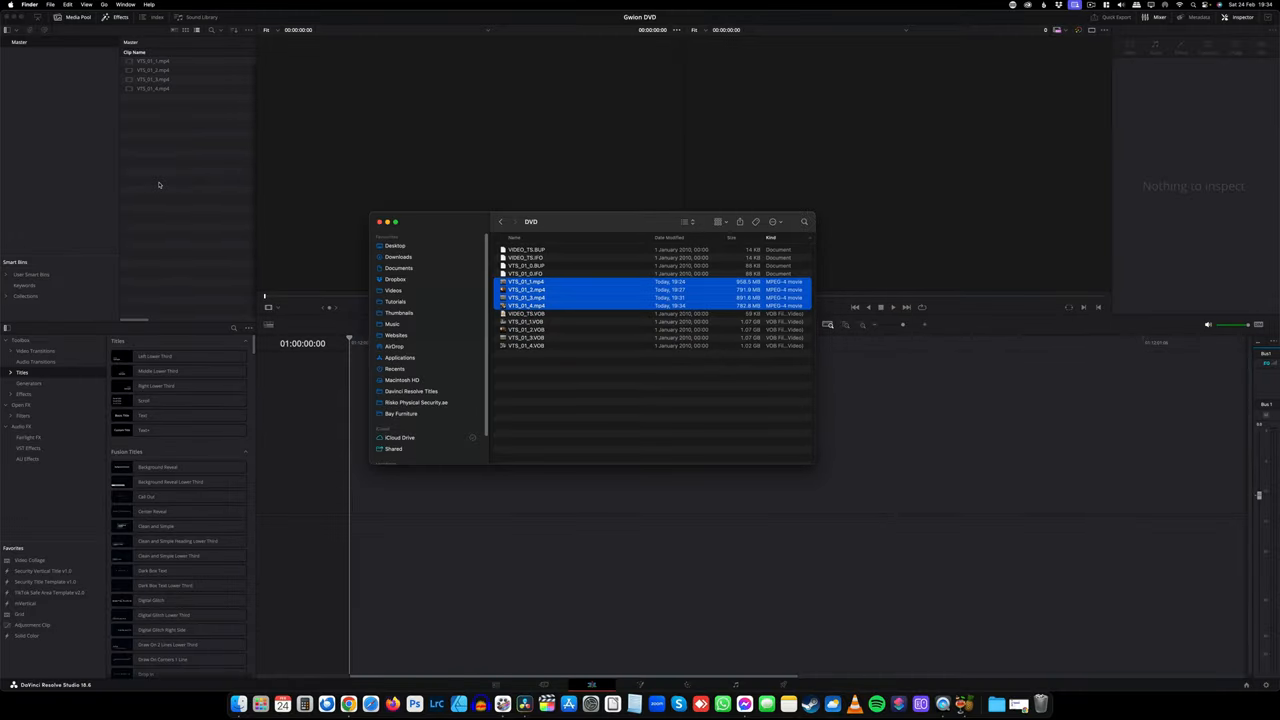
pyautogui.click(380, 220)
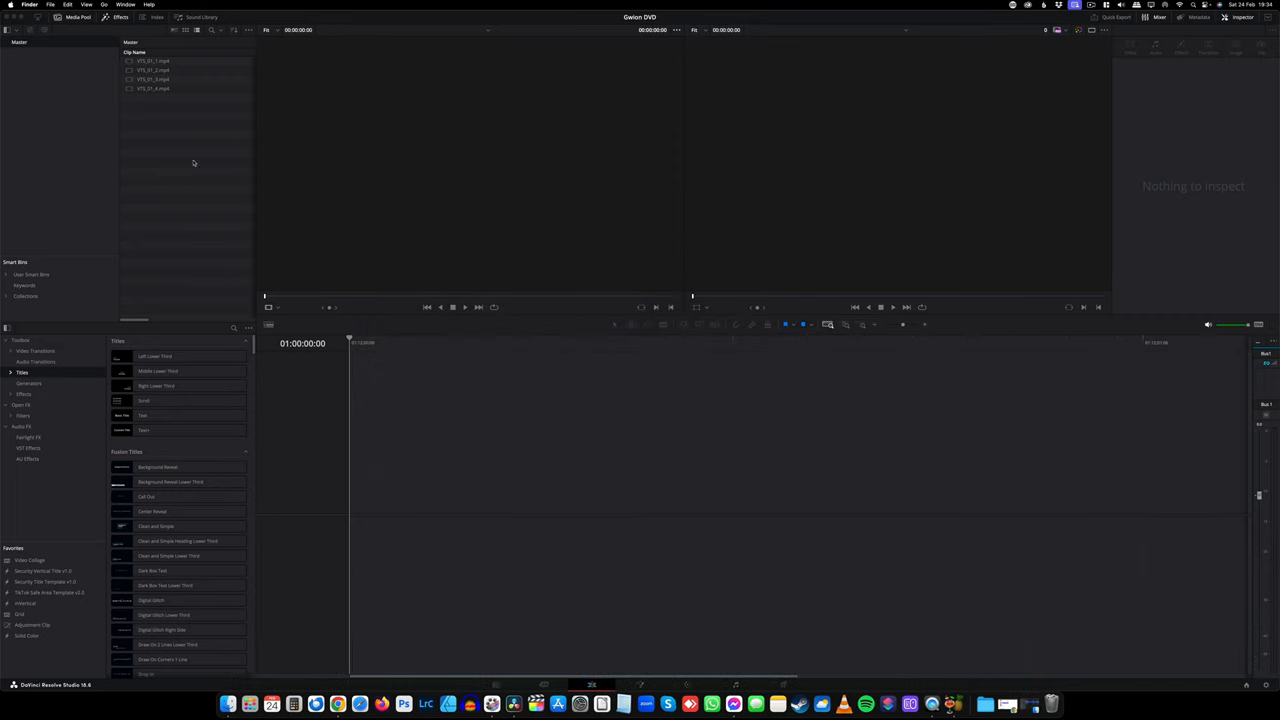